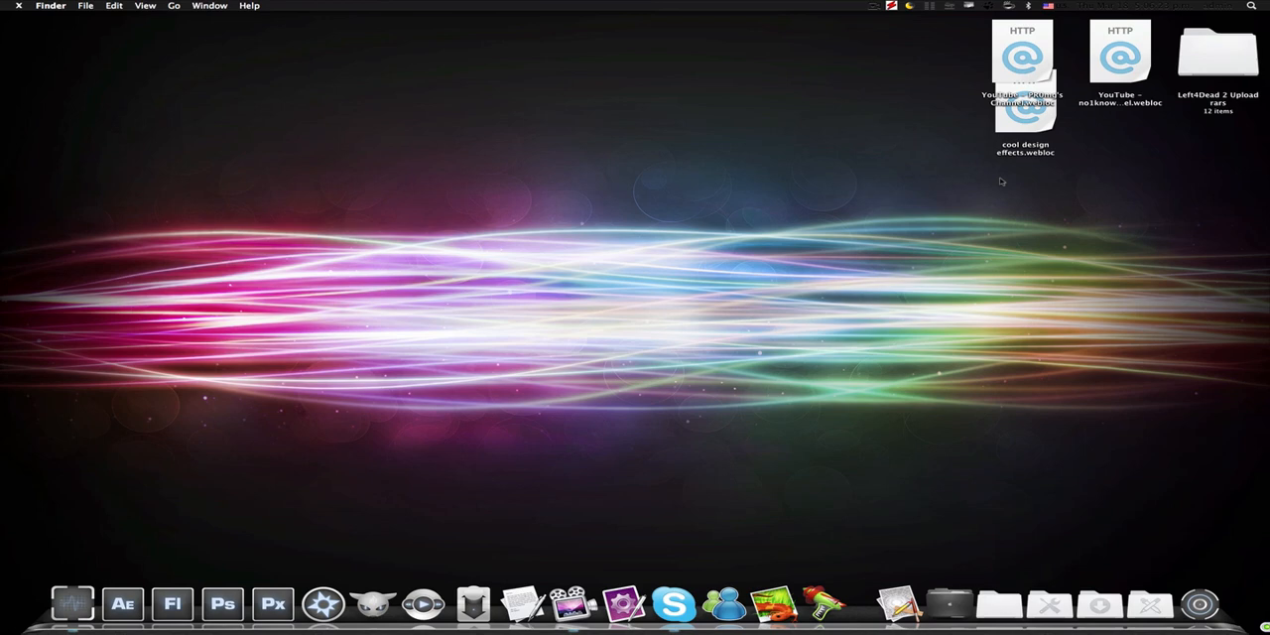
Launch the PR0mg channel page from the desktop .webloc shortcut and scroll its activity
left_click(1022, 60)
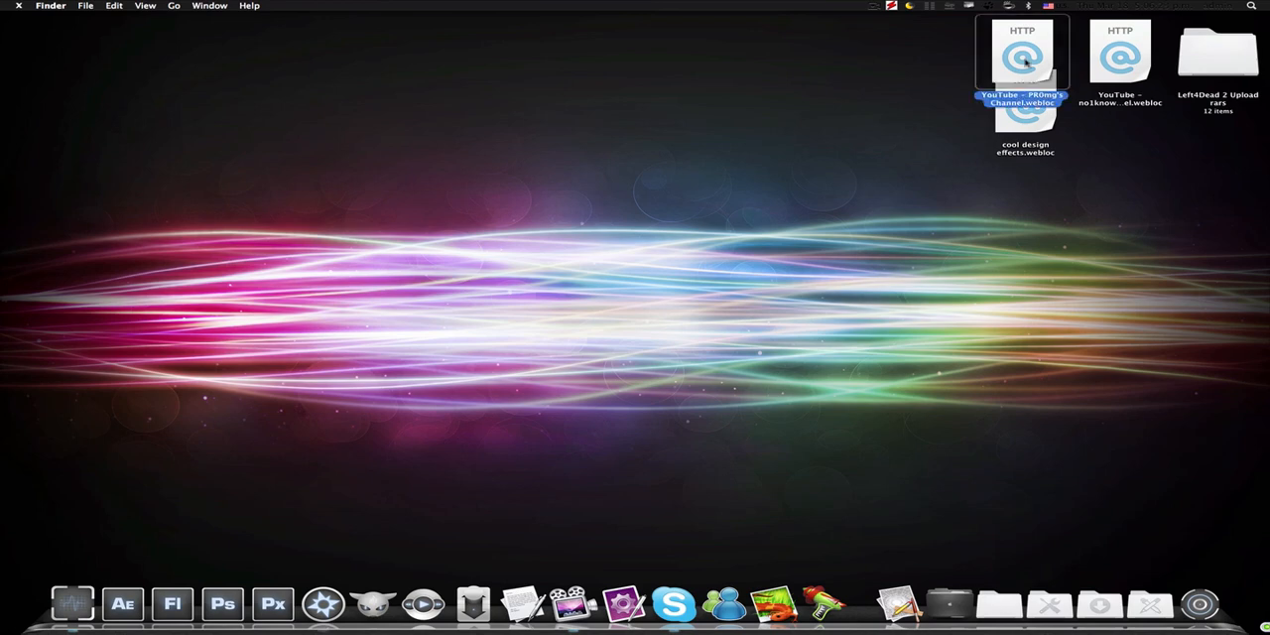
double_click(1024, 55)
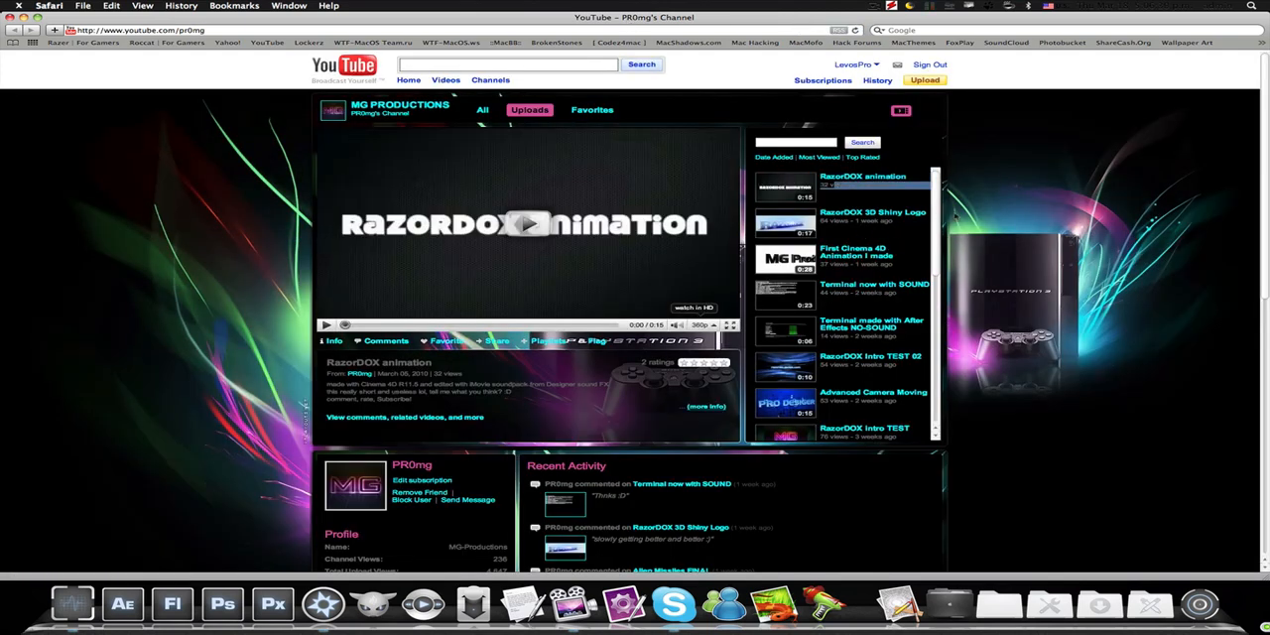
scroll("down", 3)
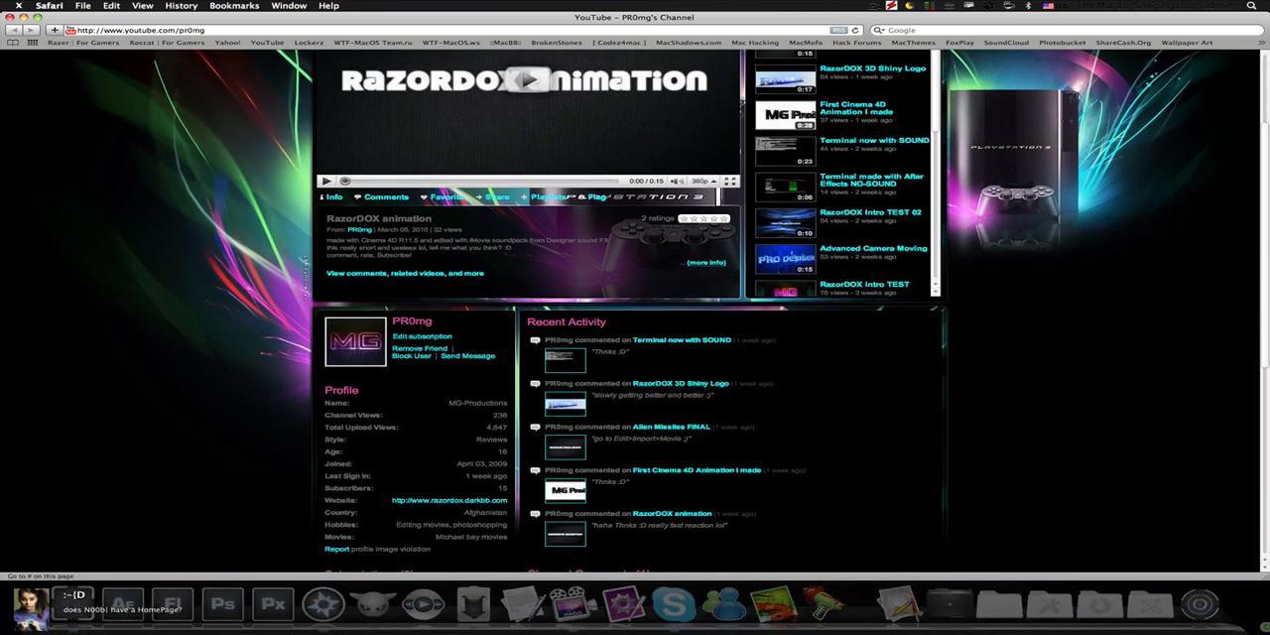
mouse_move(137, 310)
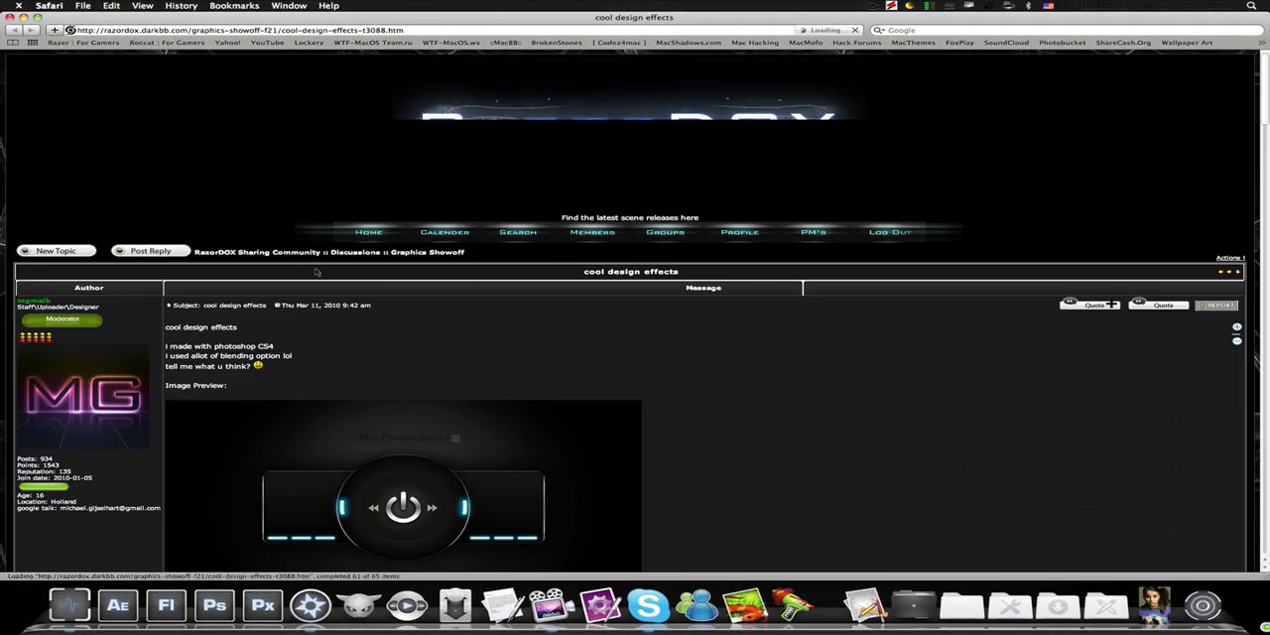
Scroll down the cool design effects forum post in Safari
scroll("down", 3)
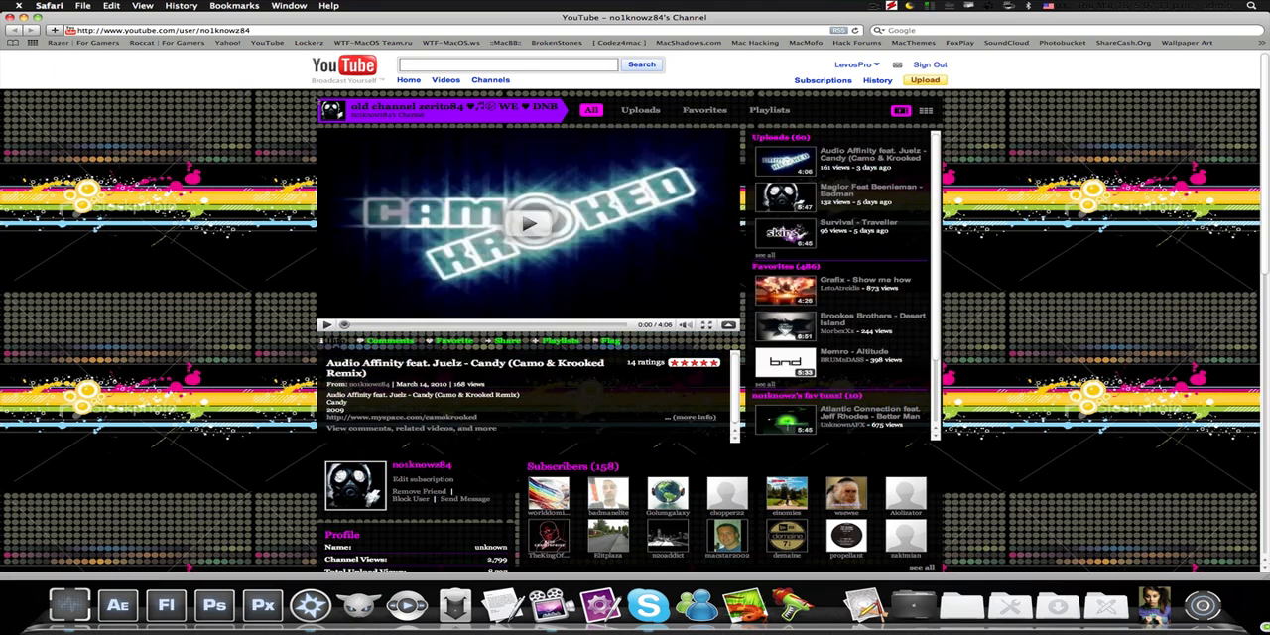
Scroll down the no1knows84 channel page to its profile and subscribers
scroll("down", 3)
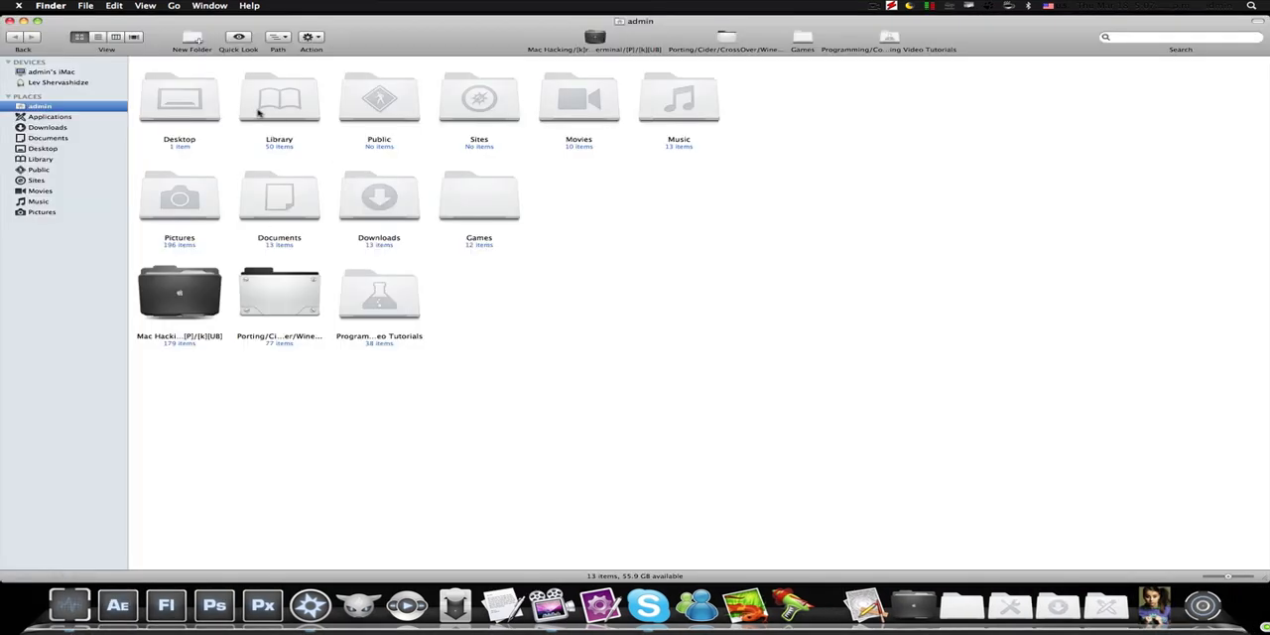
mouse_move(61, 115)
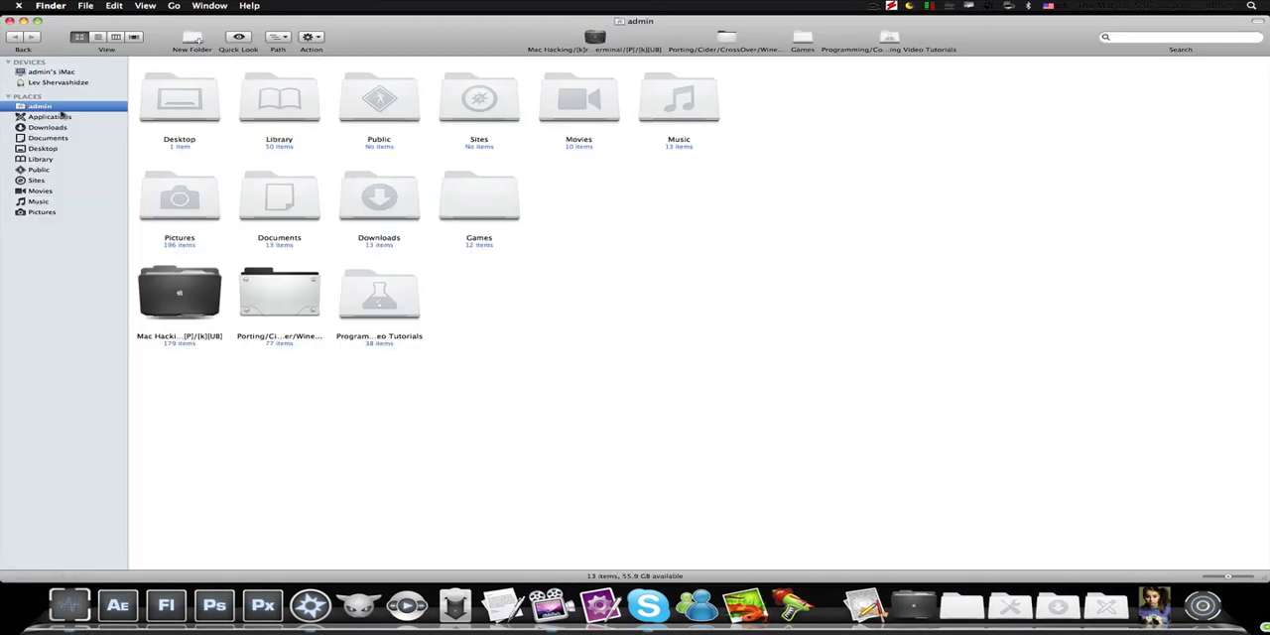
Browse from the home folder toward Library's Application Support Skype folder
left_click(279, 100)
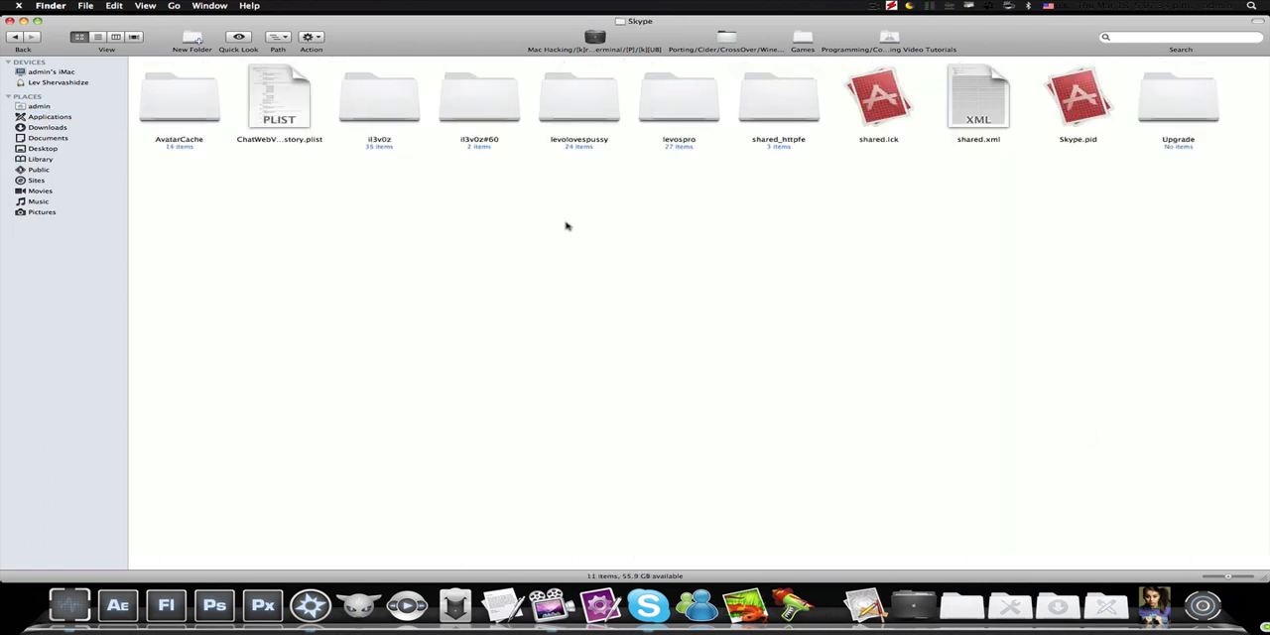
mouse_move(584, 226)
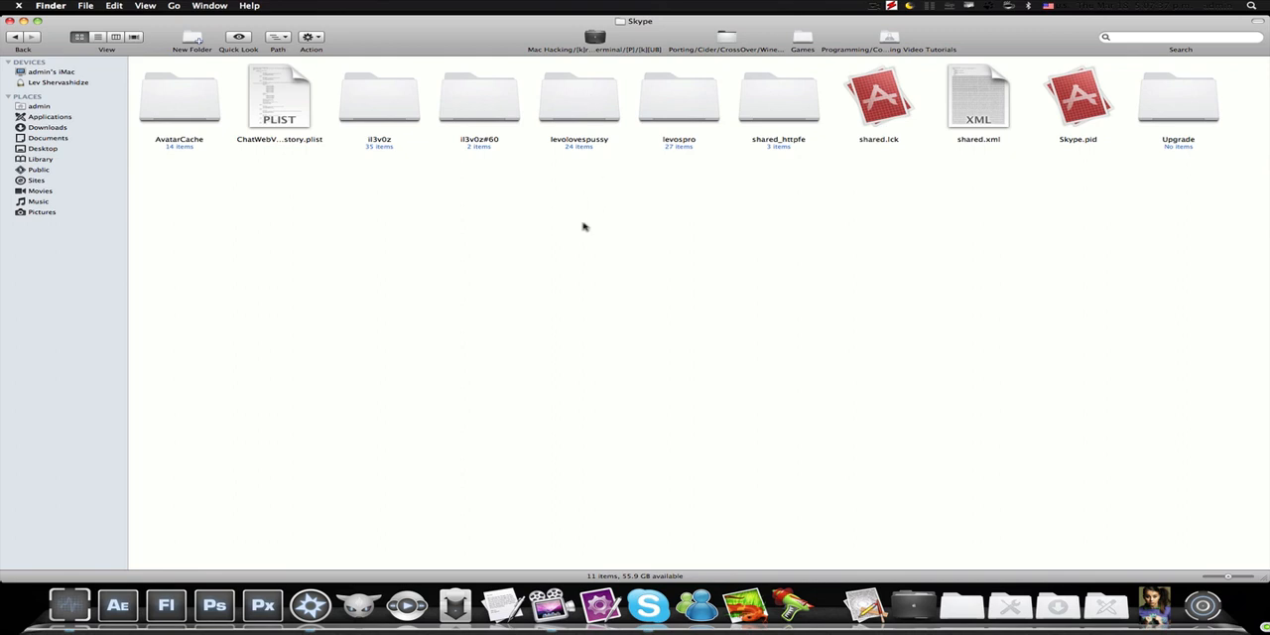
mouse_move(196, 204)
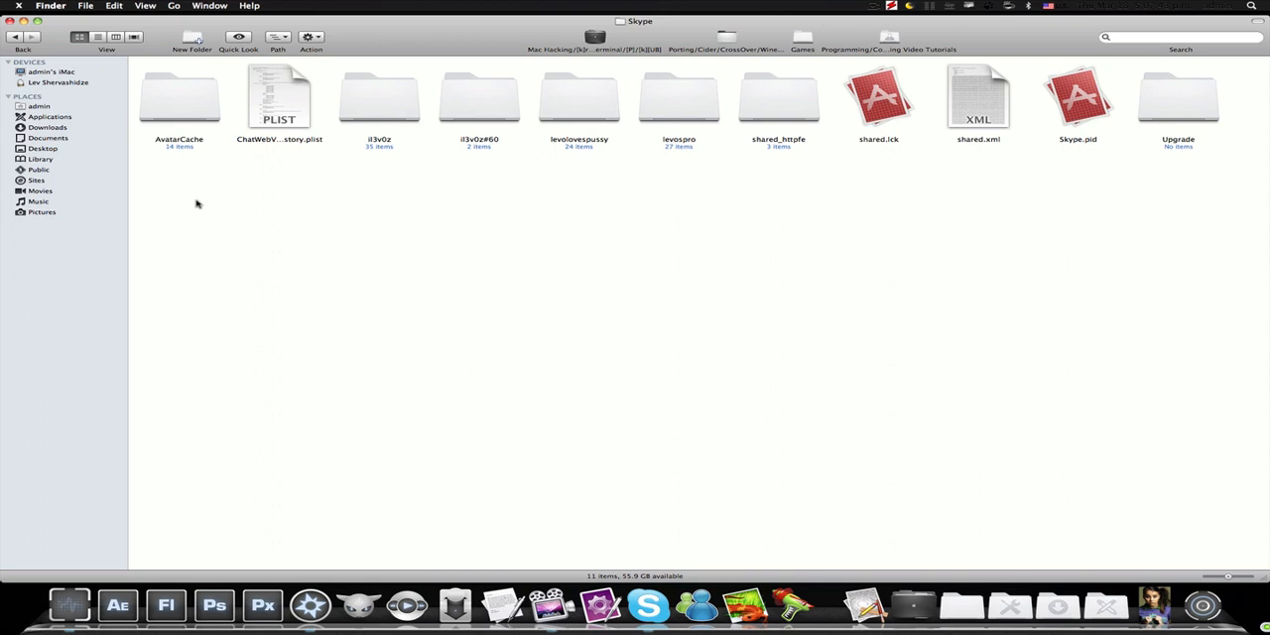
mouse_move(160, 197)
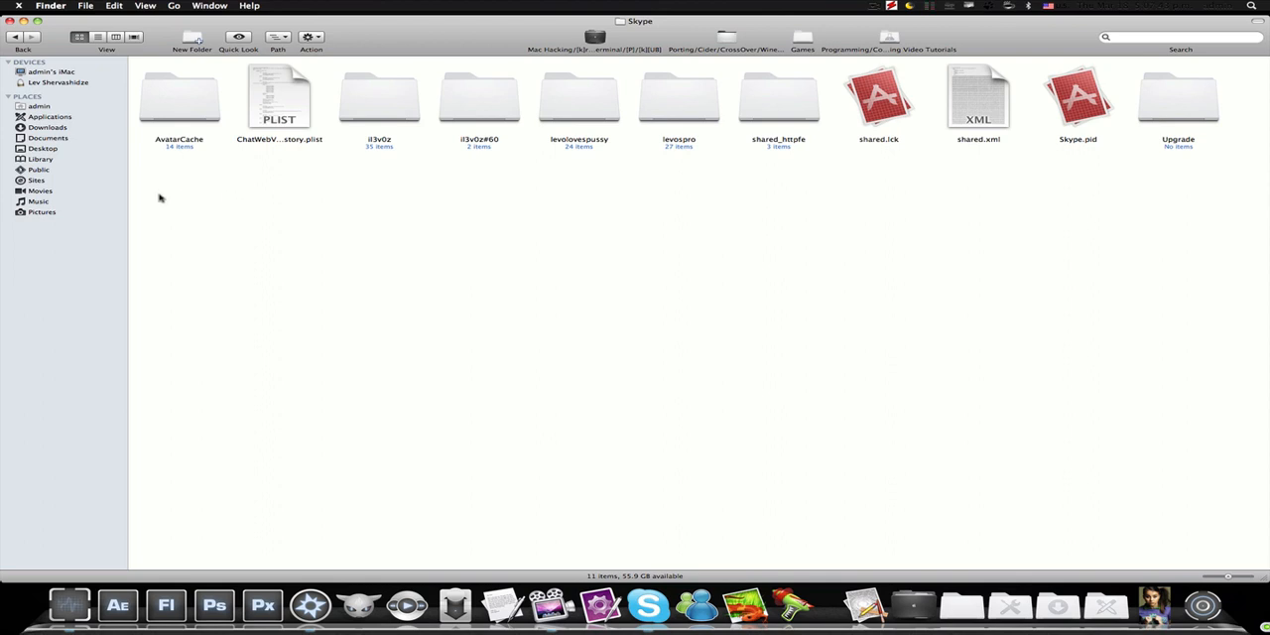
mouse_move(580, 99)
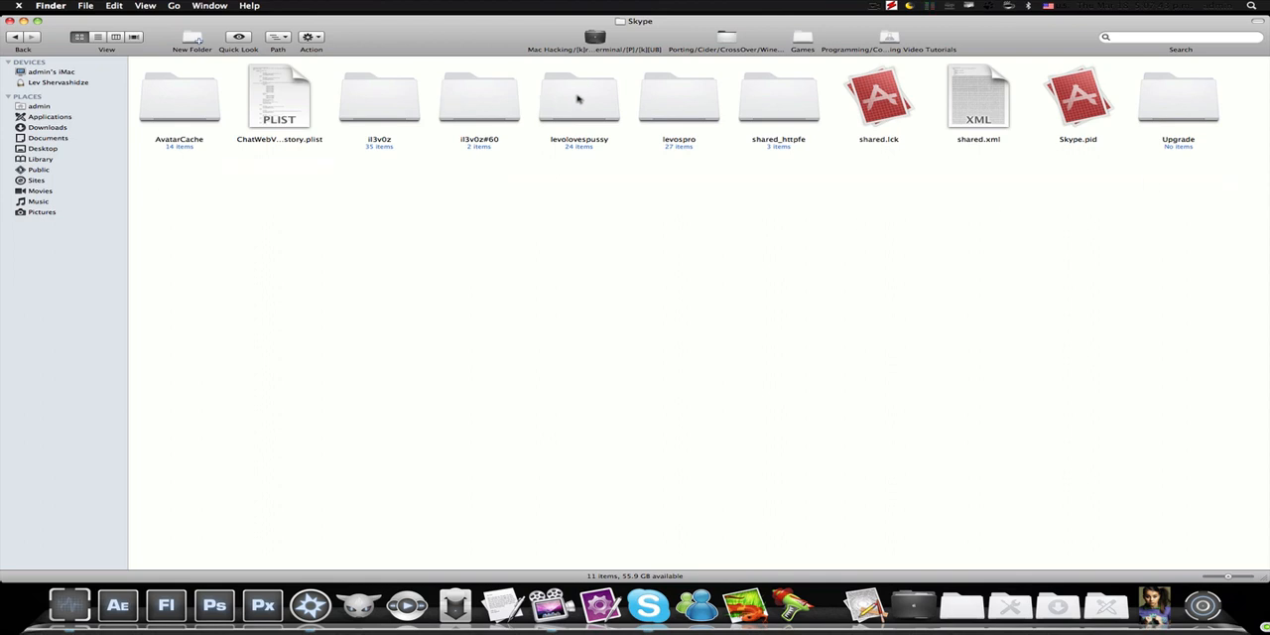
left_click(580, 99)
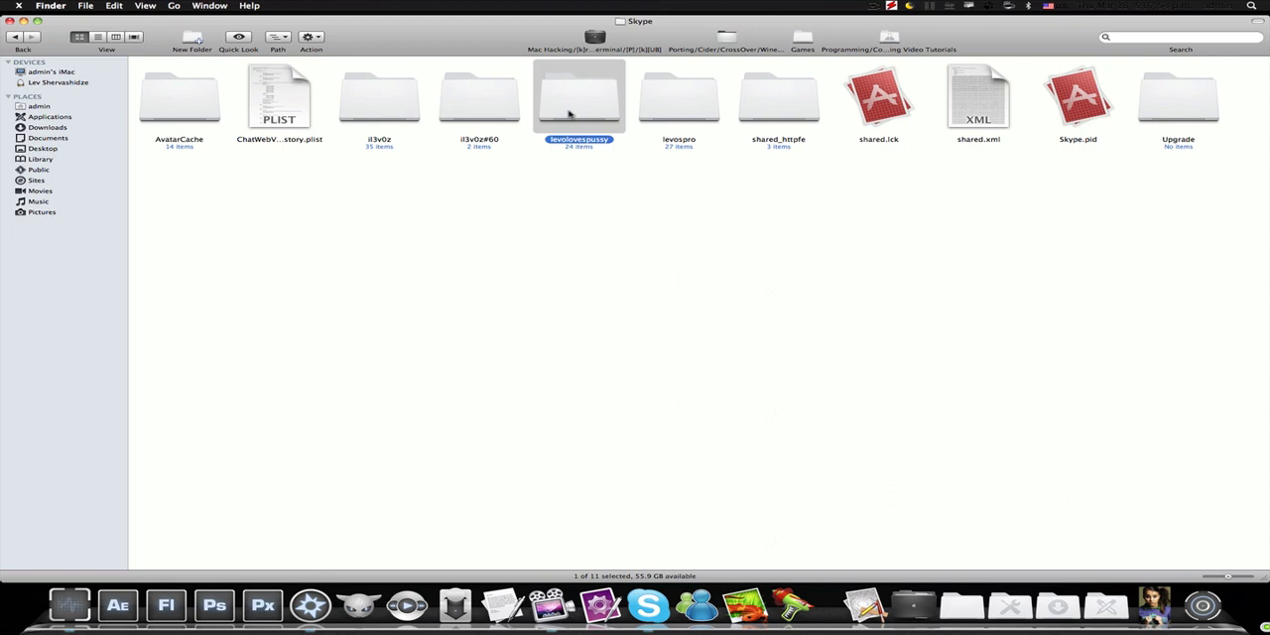
mouse_move(574, 102)
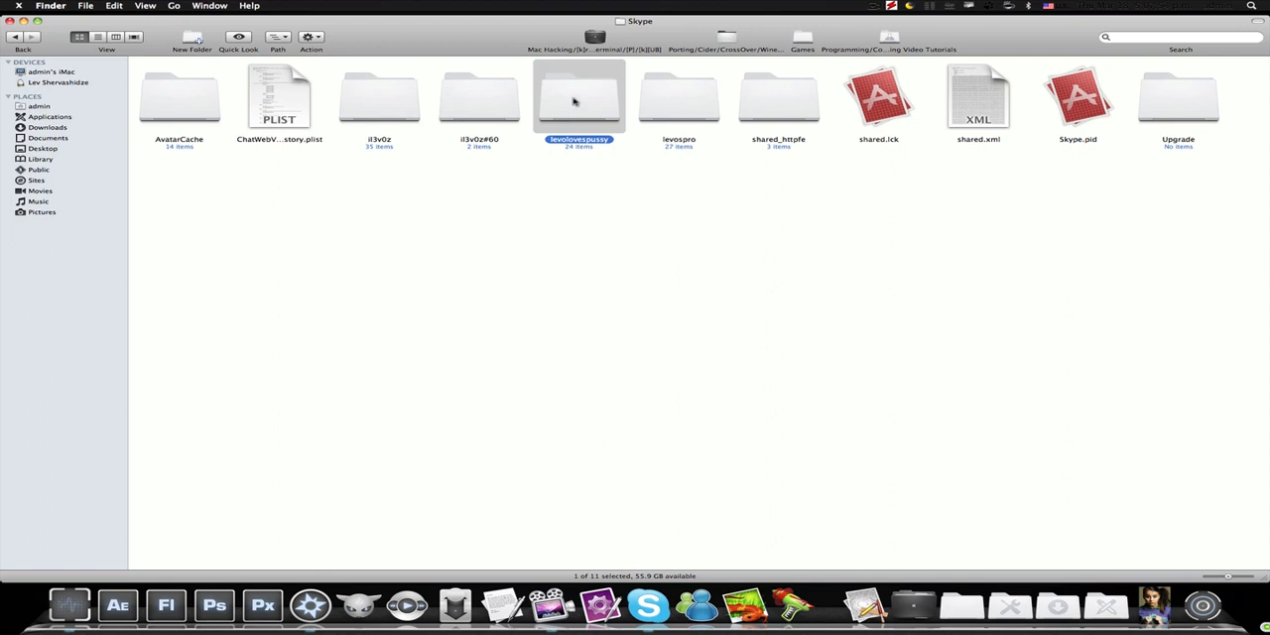
double_click(579, 96)
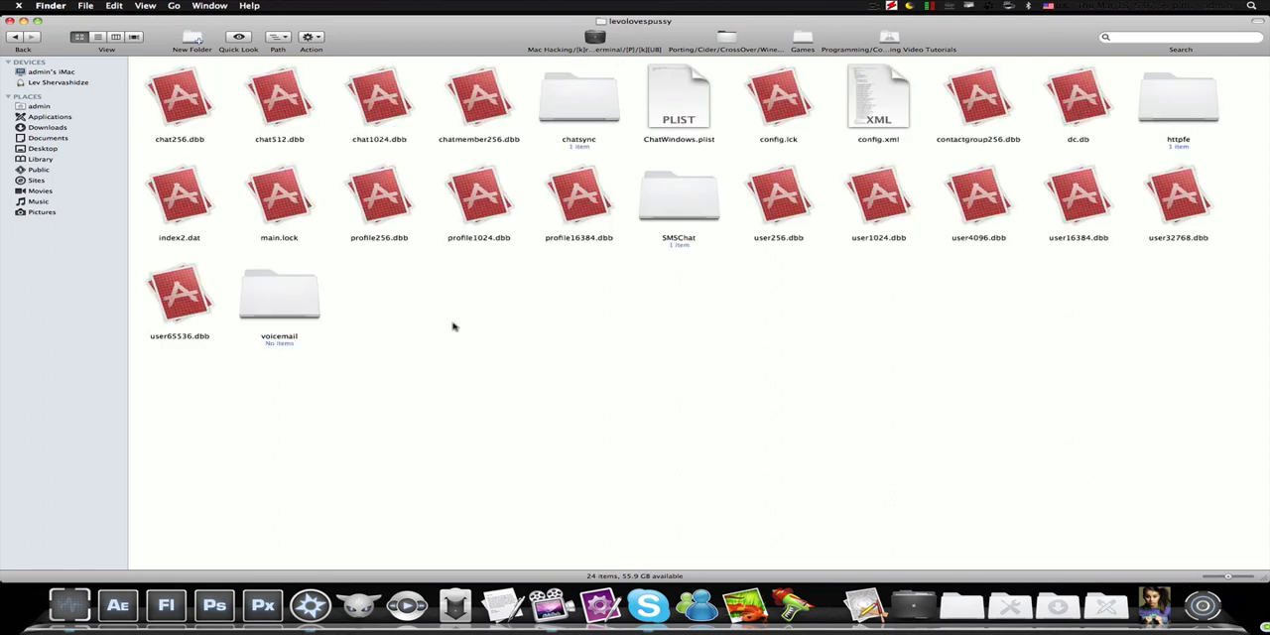
mouse_move(867, 276)
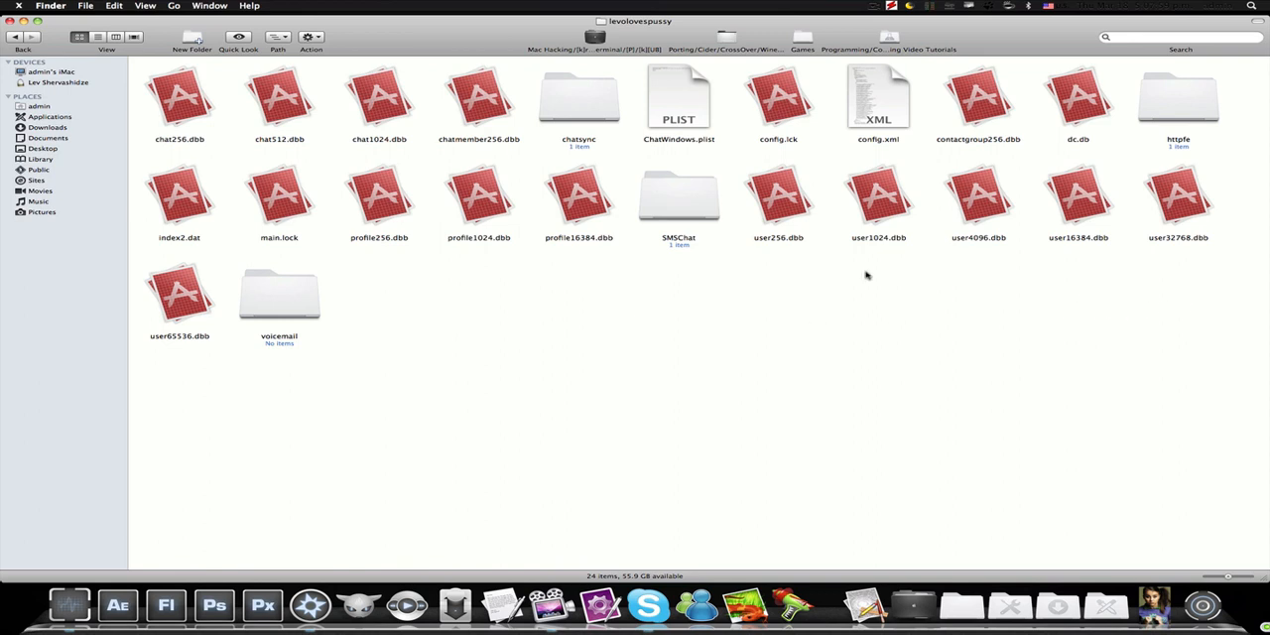
mouse_move(461, 299)
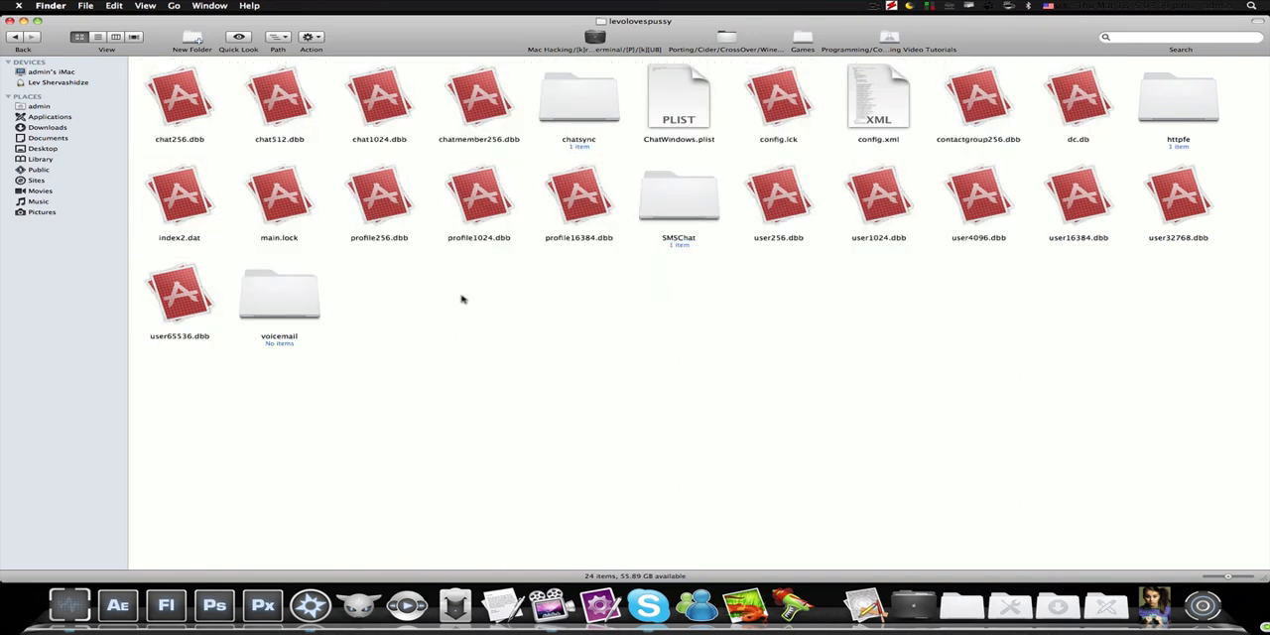
mouse_move(37, 38)
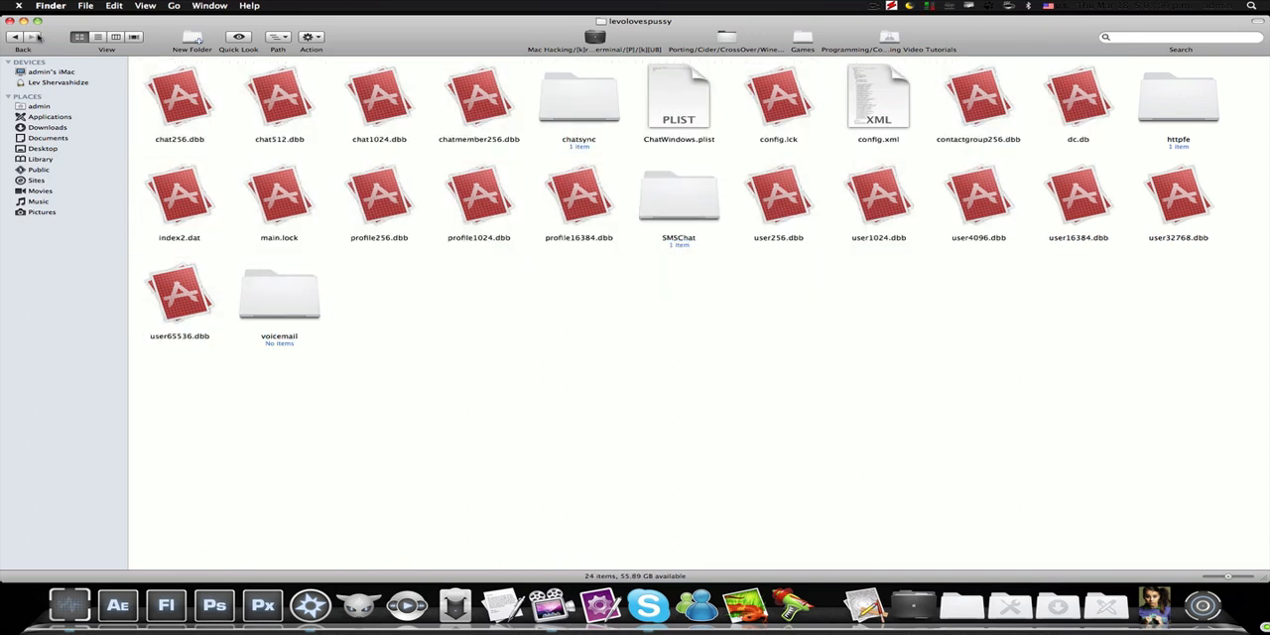
left_click(679, 99)
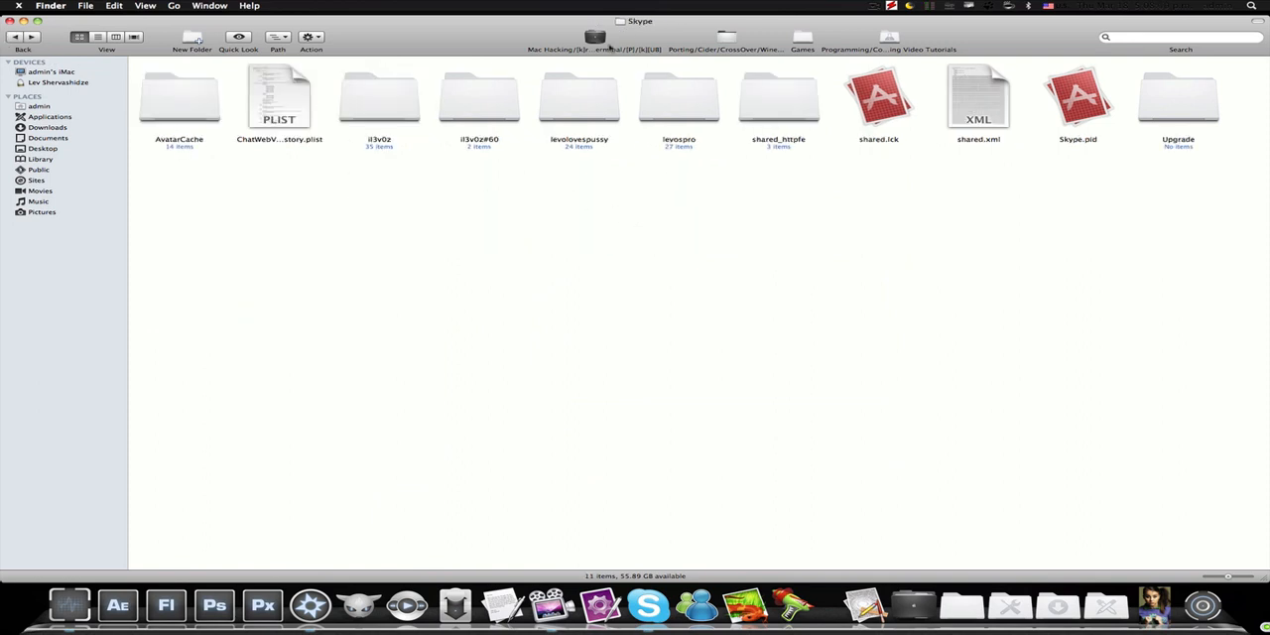
mouse_move(614, 164)
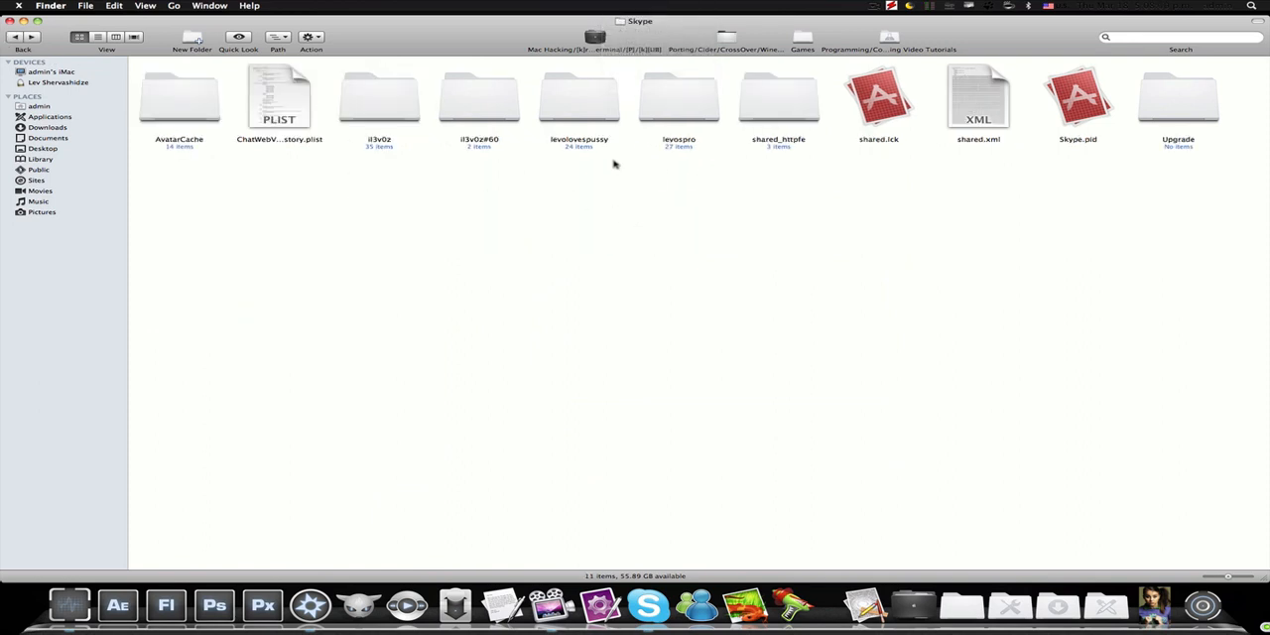
mouse_move(983, 225)
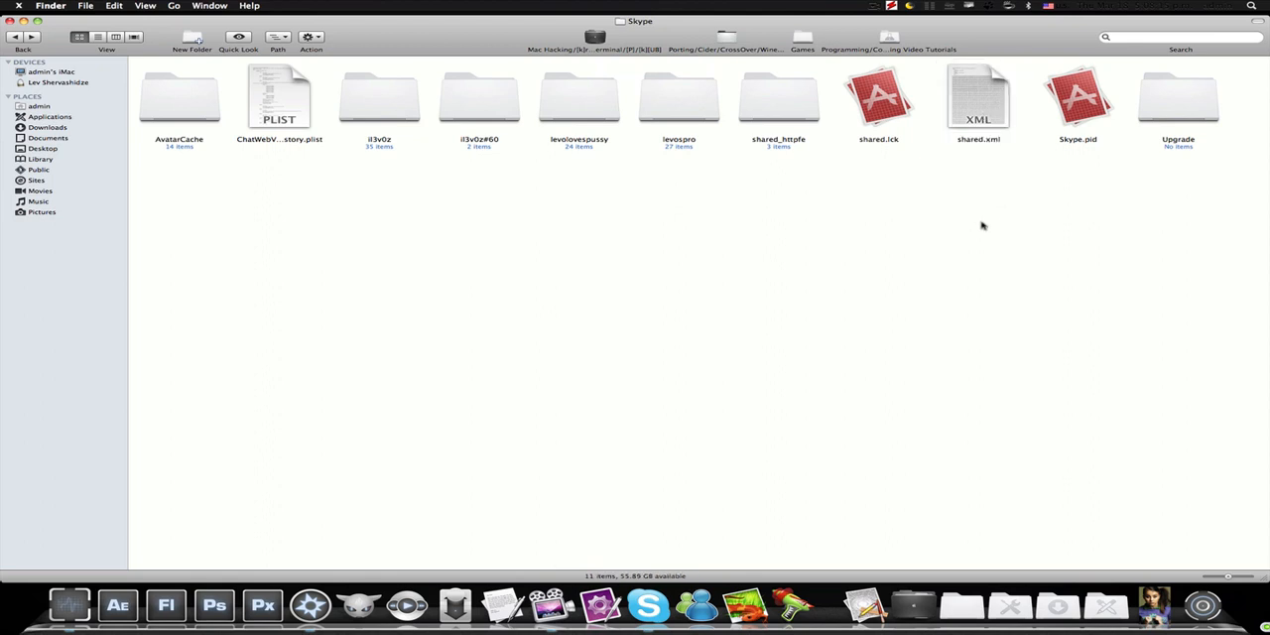
Select the 24-item Skype account folder and move it to the Trash, leaving ten items
left_click(1078, 99)
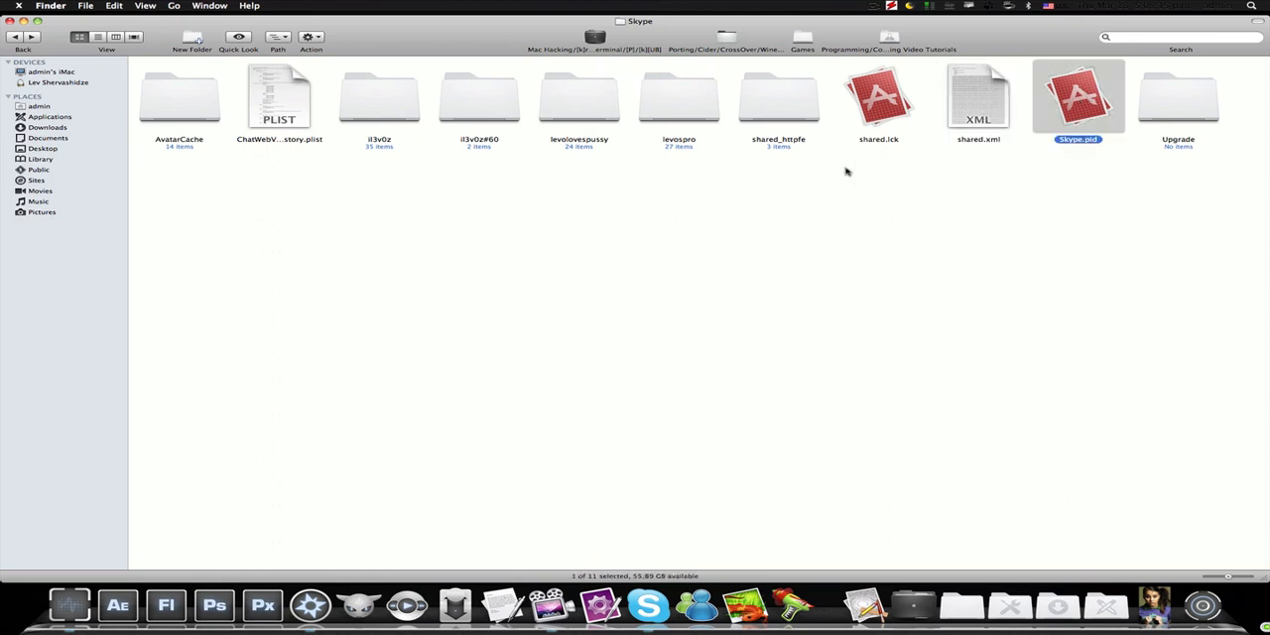
left_click(550, 153)
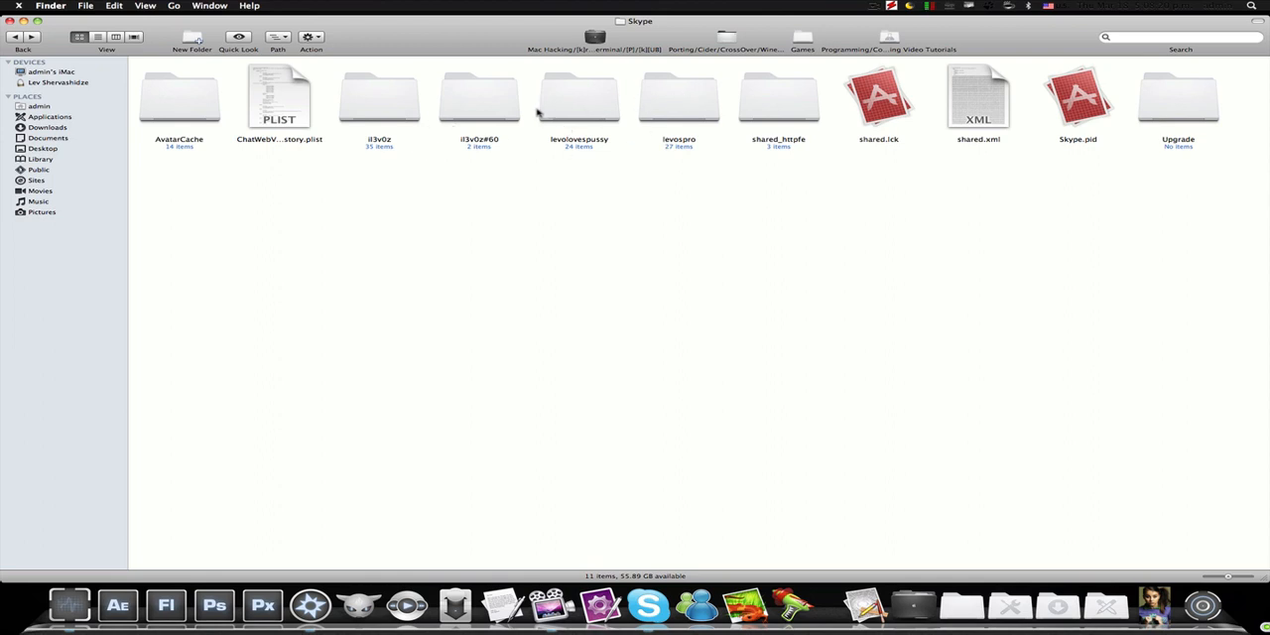
left_click(579, 96)
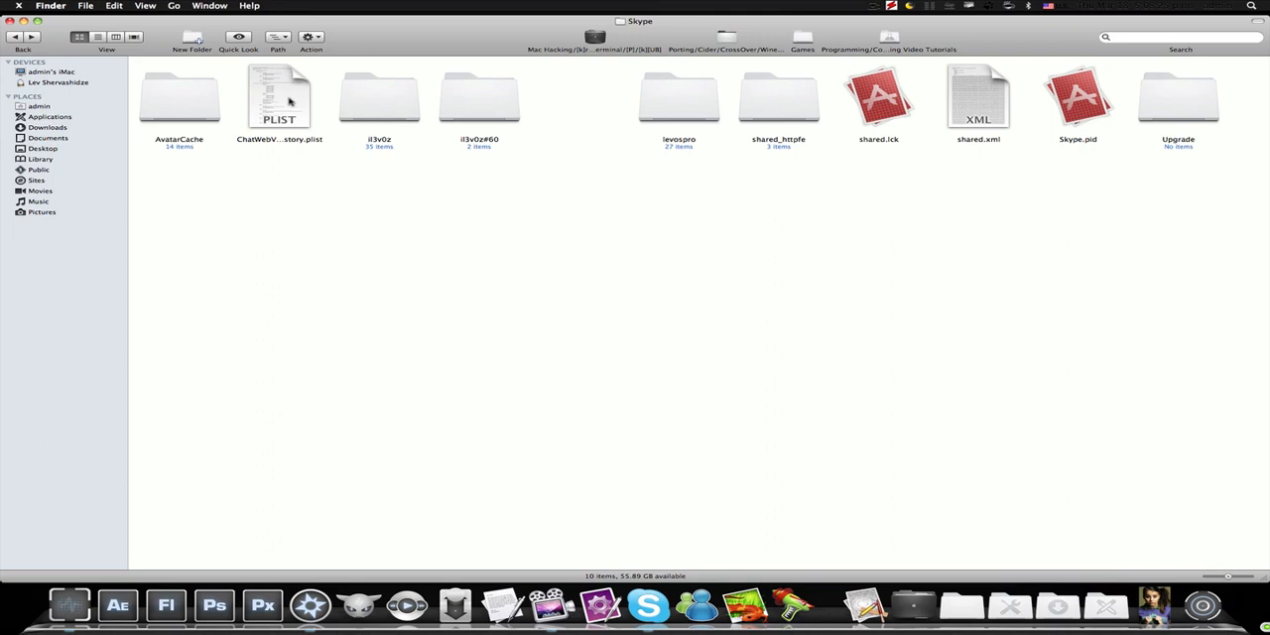
left_click(279, 99)
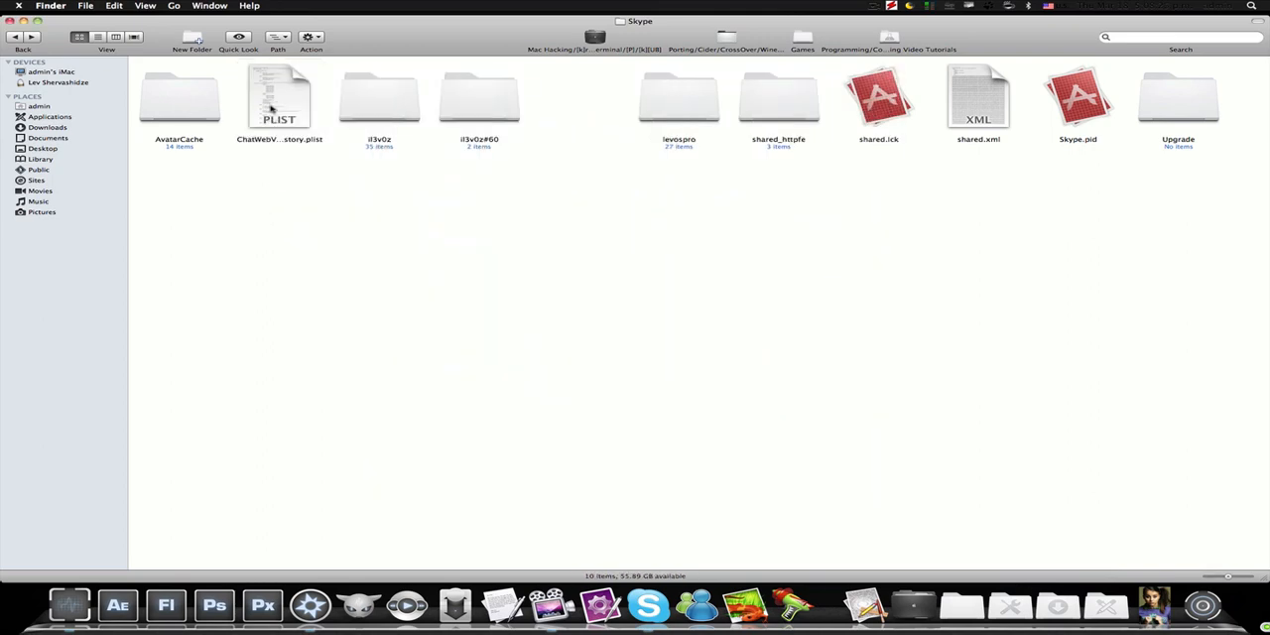
double_click(178, 96)
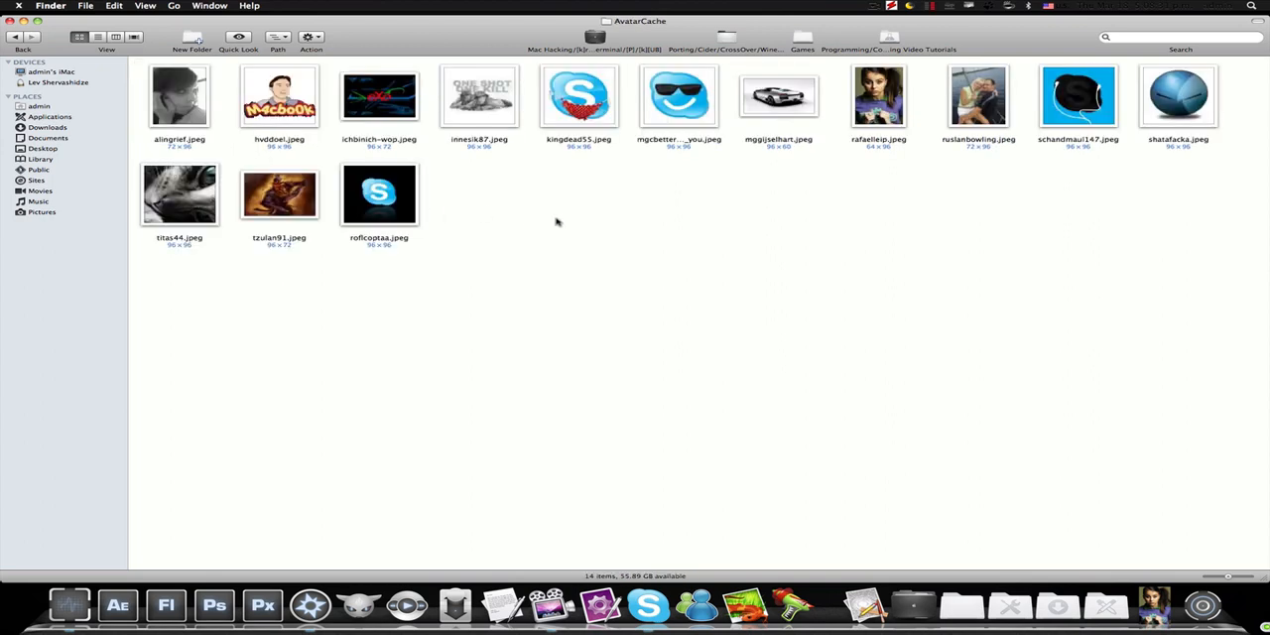
mouse_move(657, 189)
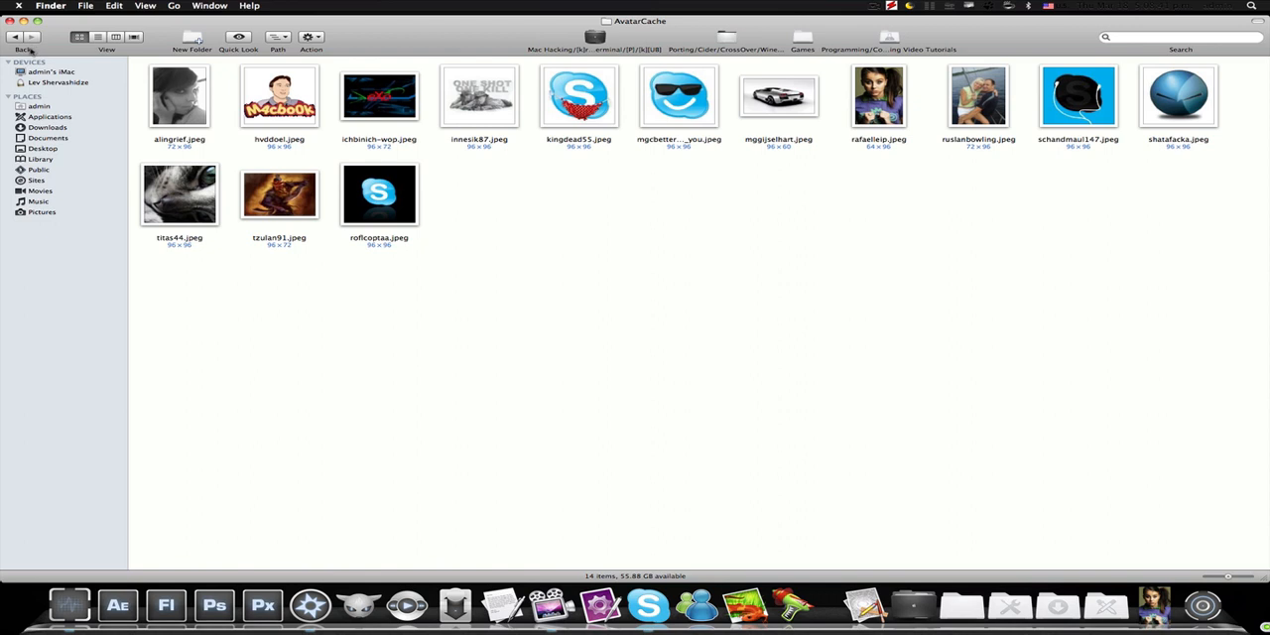
left_click(15, 36)
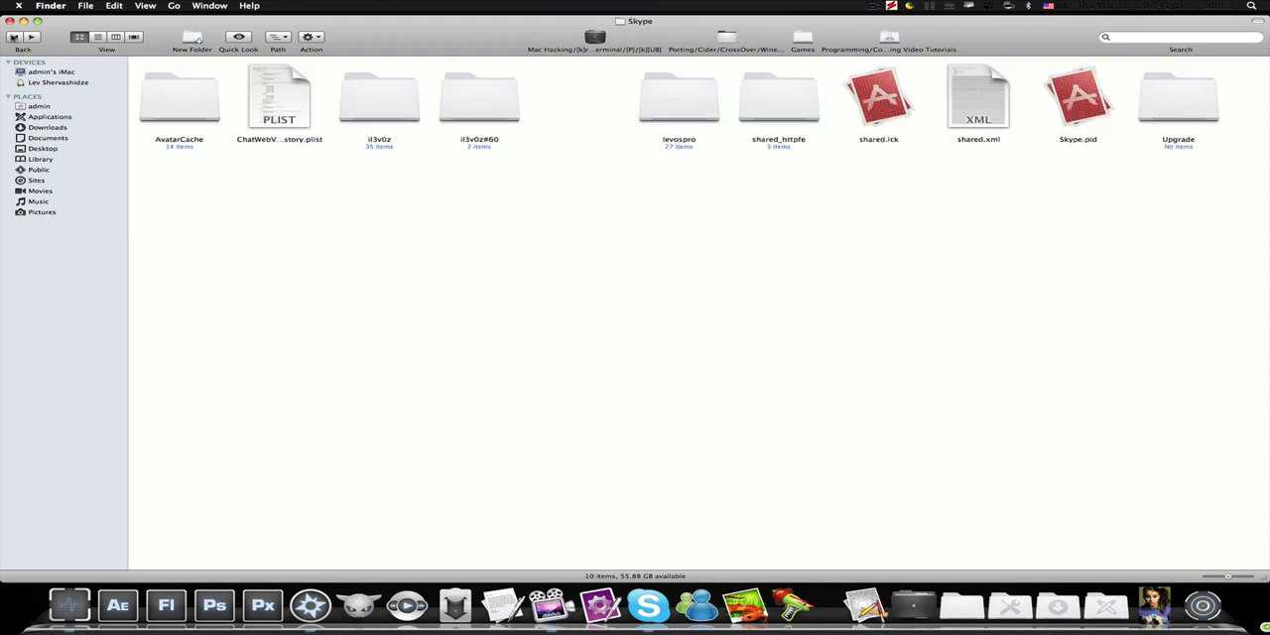
right_click(441, 218)
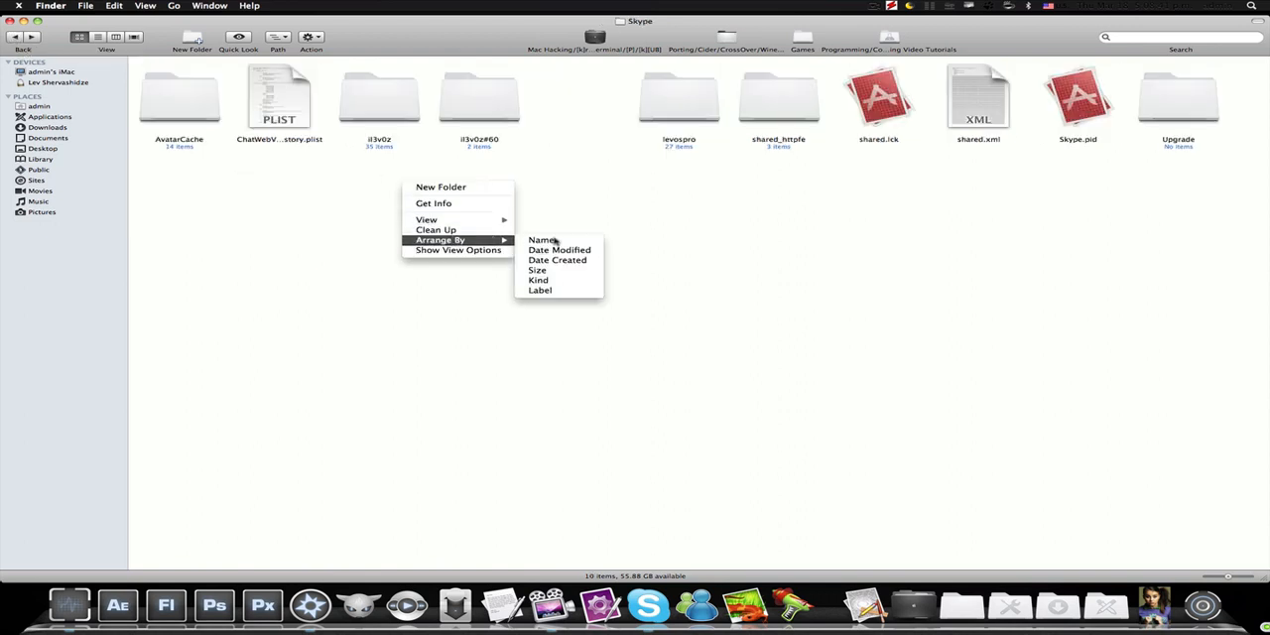